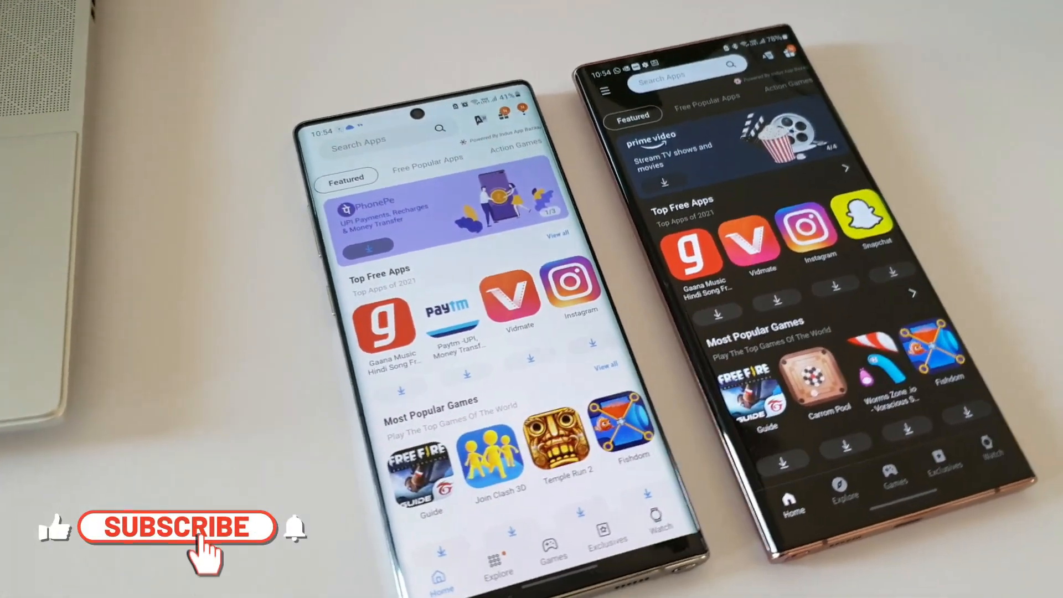
Scroll the dark-theme Home feed down past Top Free Apps to App Stories and Need For Speed
click(179, 527)
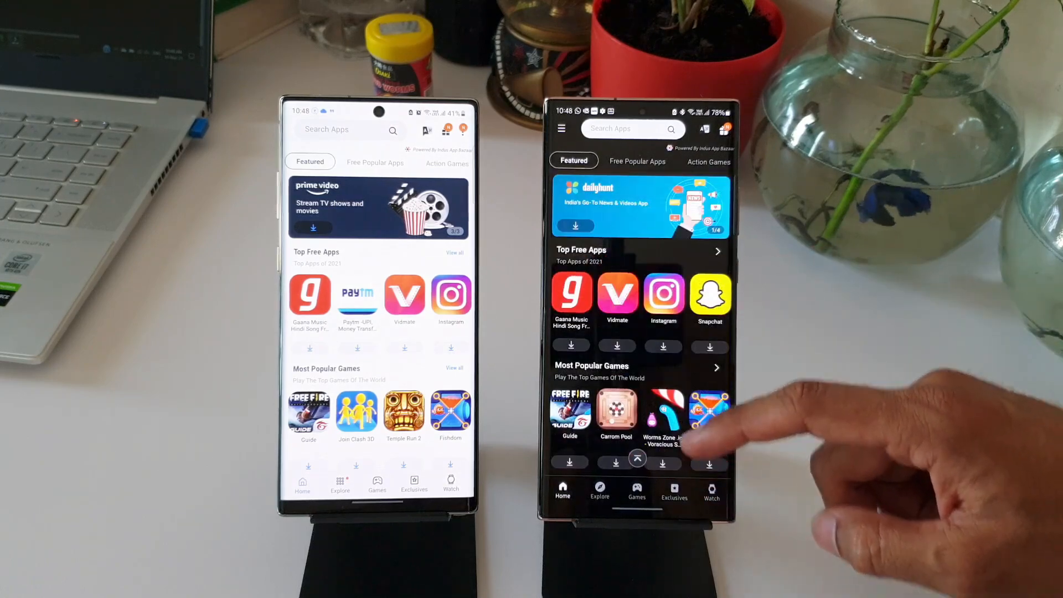
scroll(down, 3)
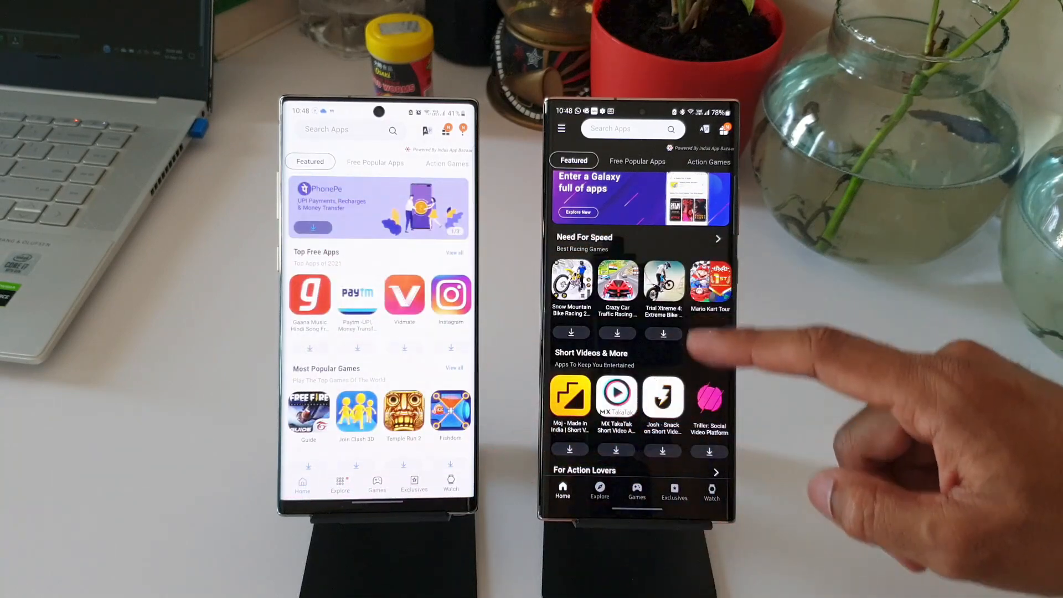
scroll(down, 3)
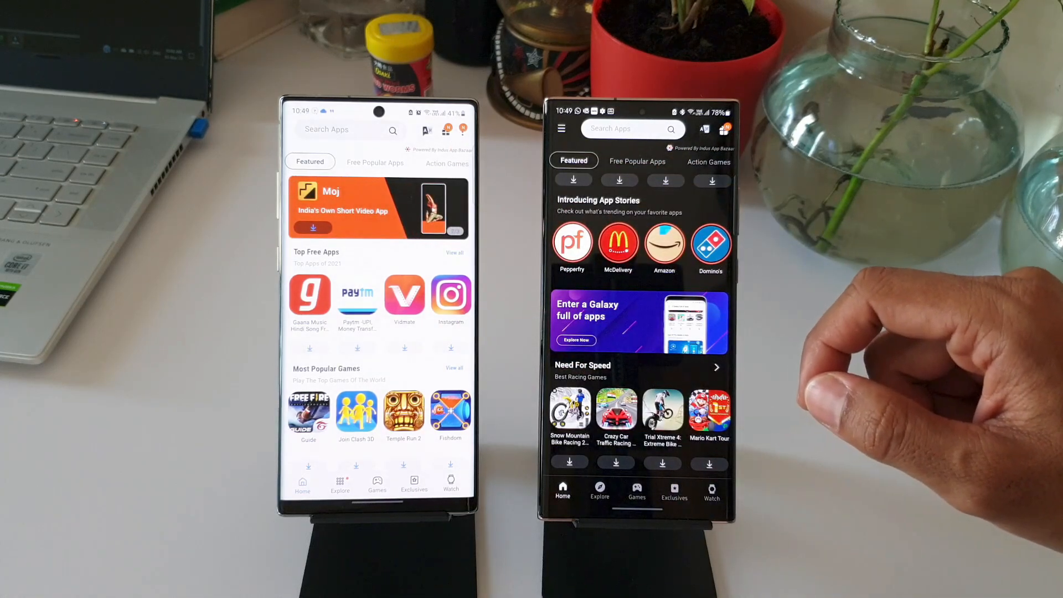
click(463, 130)
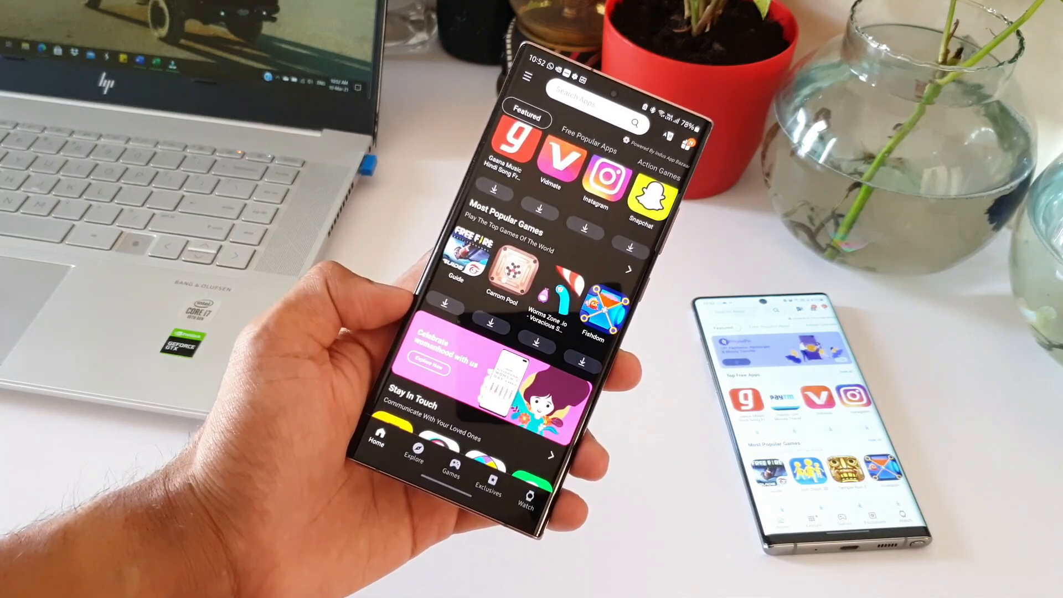
Scroll further down to Apps Loved By Women Globally and Smart Tools For You
scroll(down, 3)
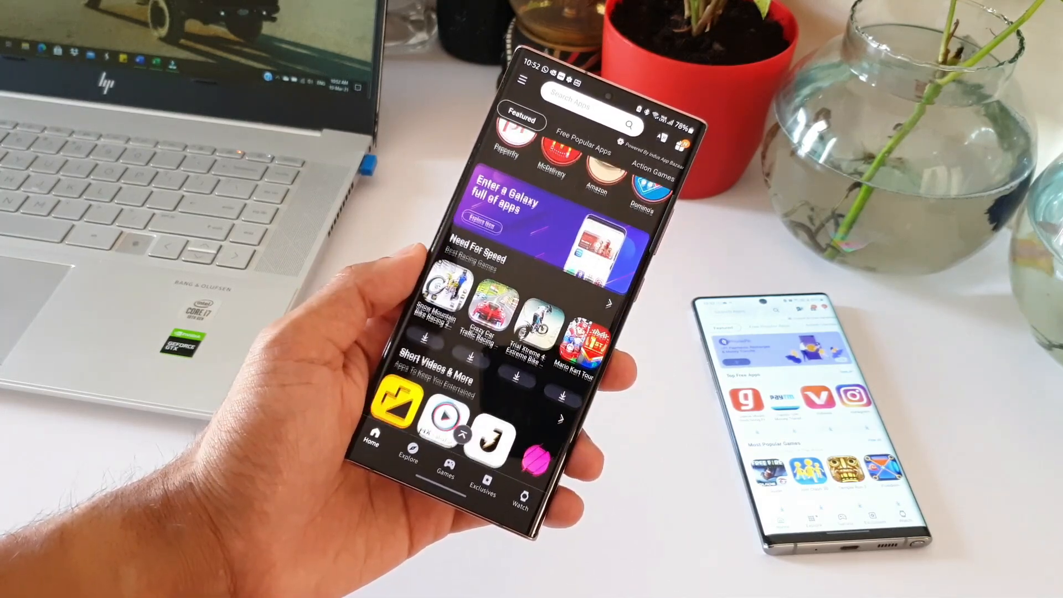
scroll(down, 3)
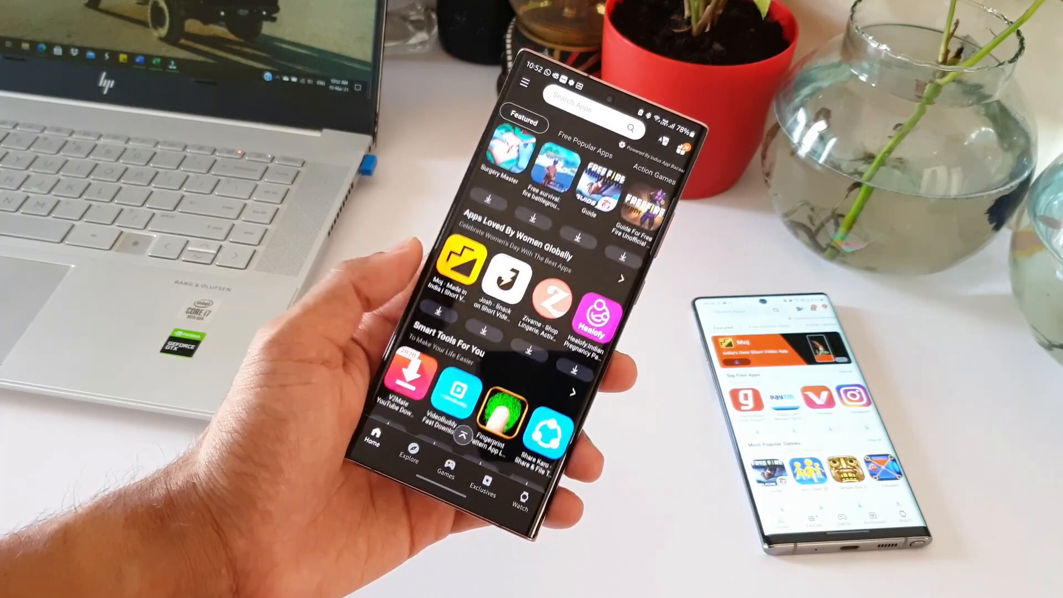